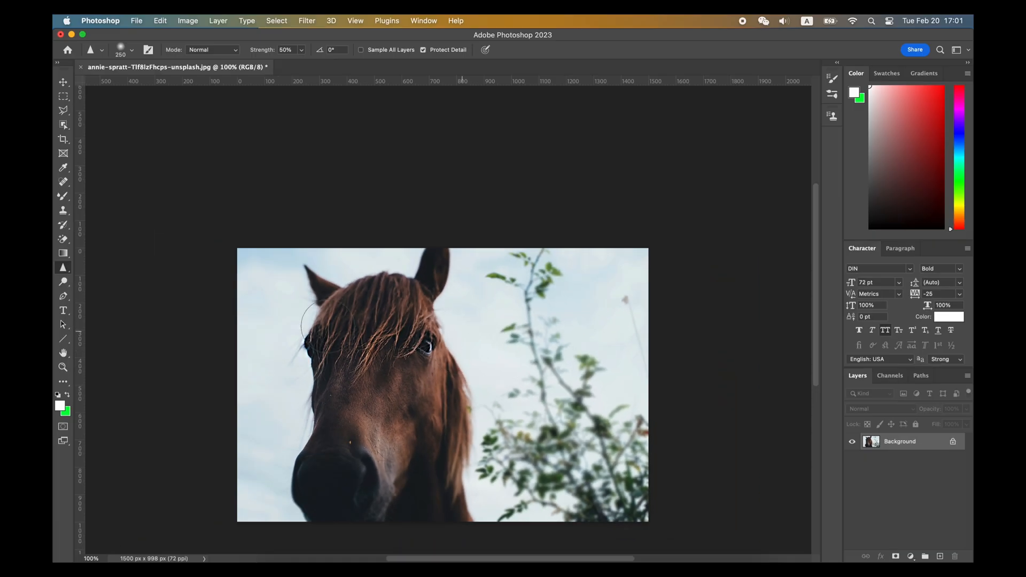
Drag the card's top corner handle inward and down so its top edge narrows and sits lower.
left_click(62, 82)
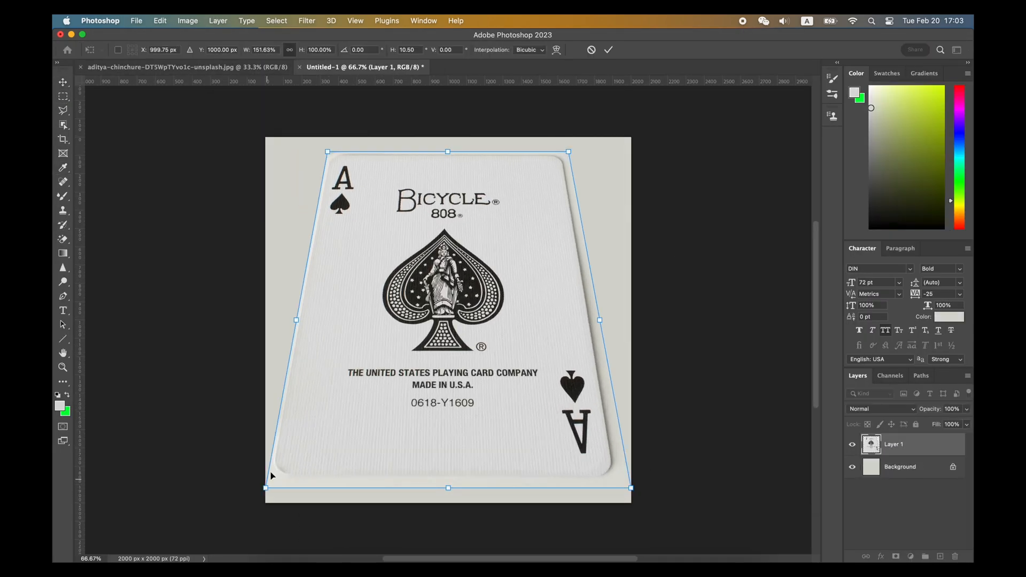
left_click_drag(329, 151, 333, 185)
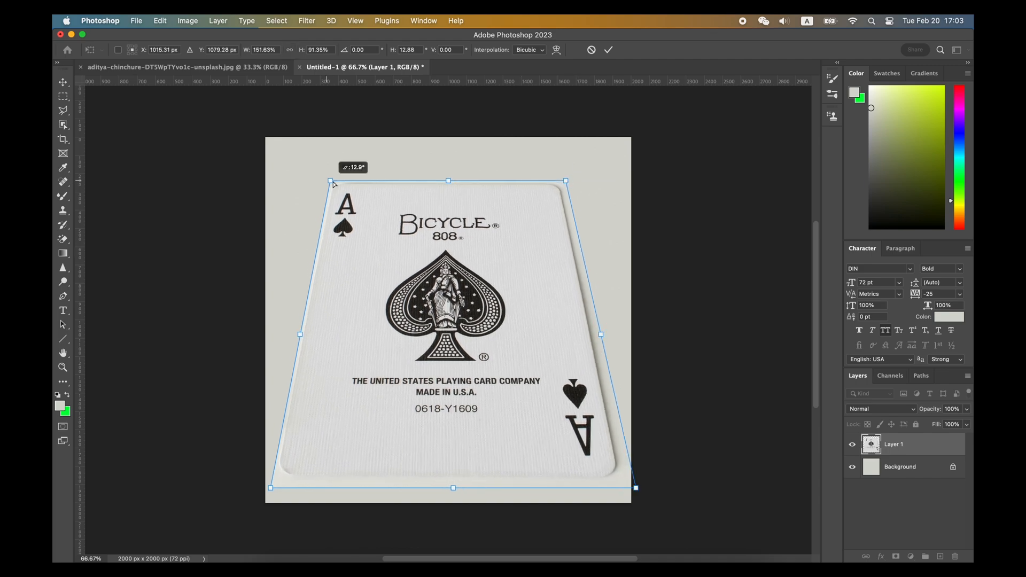